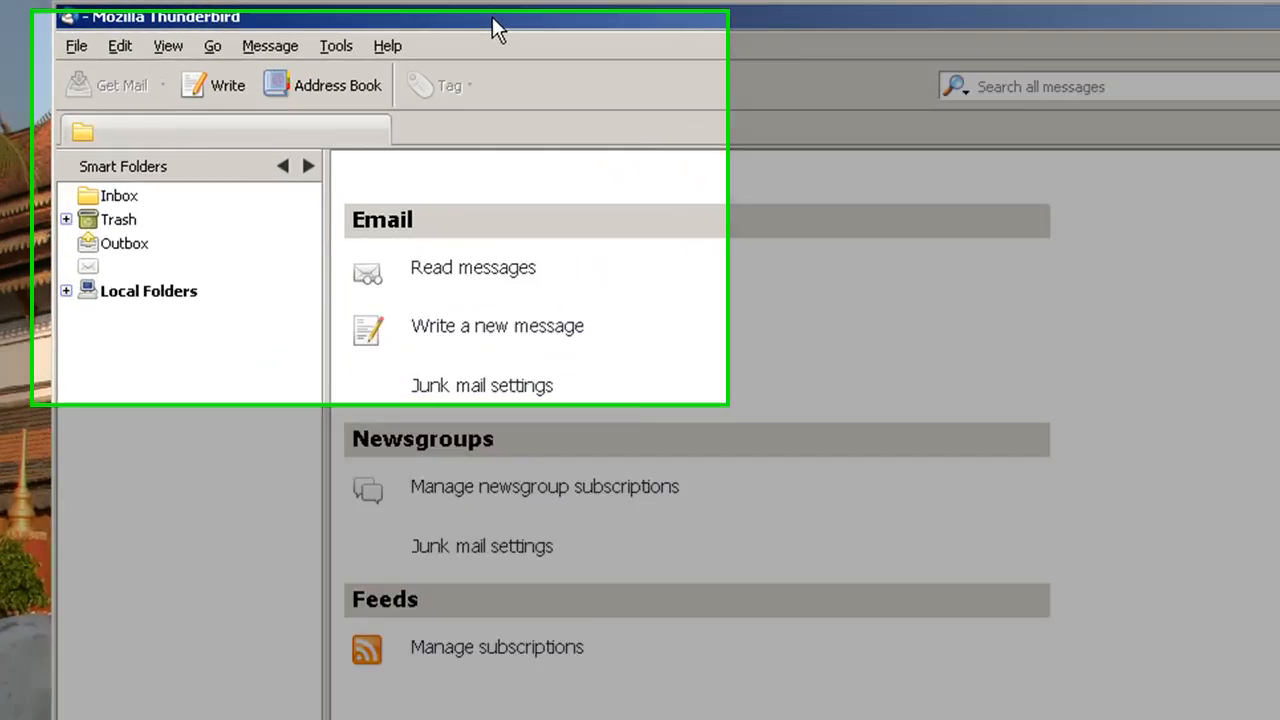
Reach Account Settings from the Tools menu and show the Account Actions choices
click(336, 46)
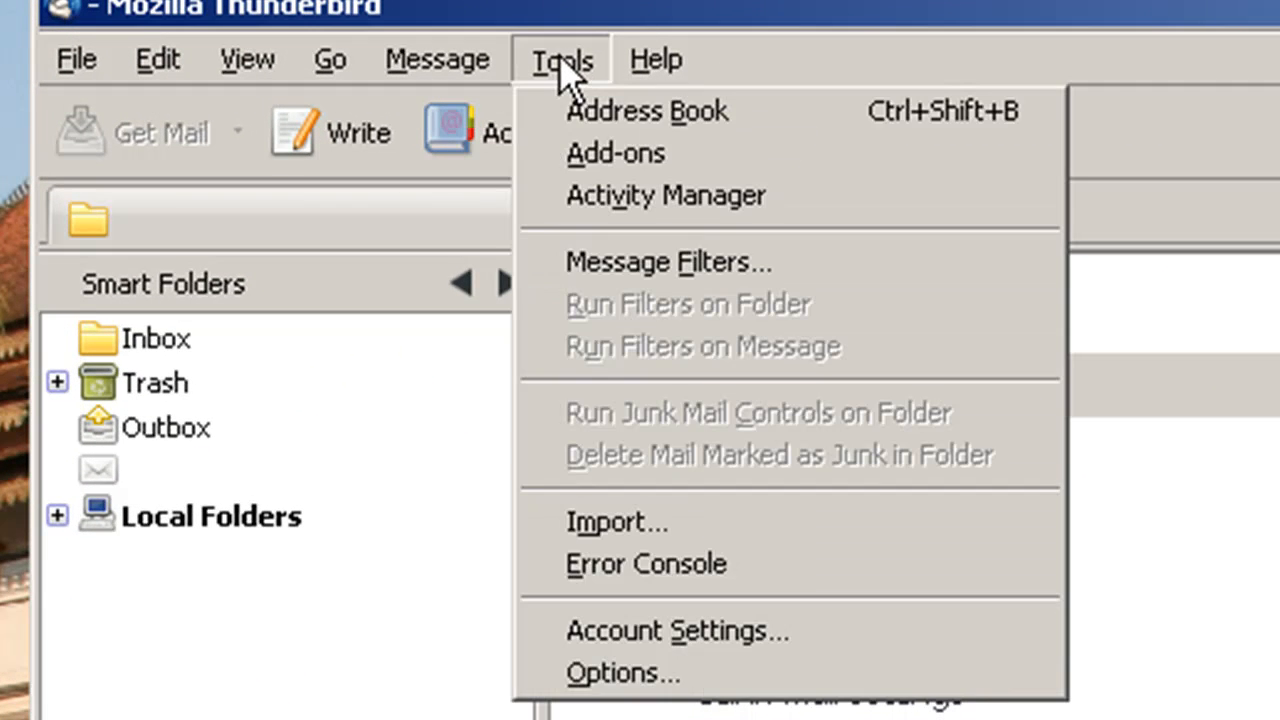
click(678, 630)
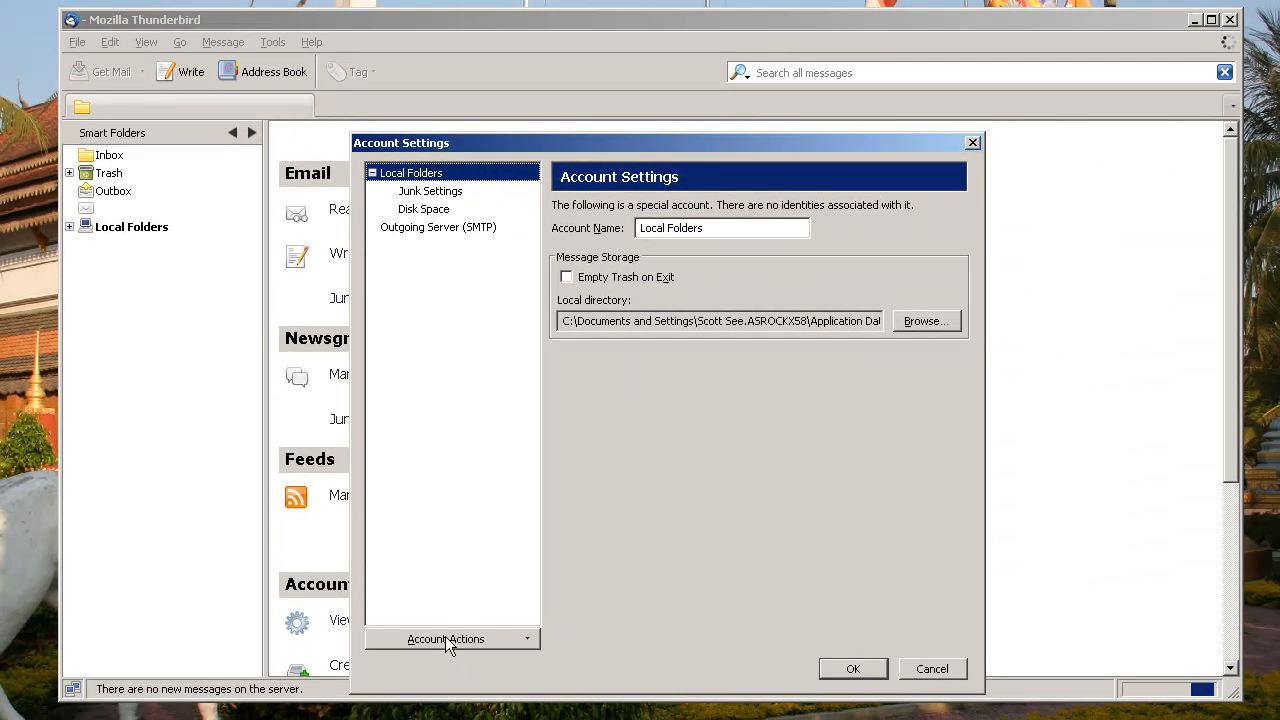
click(445, 639)
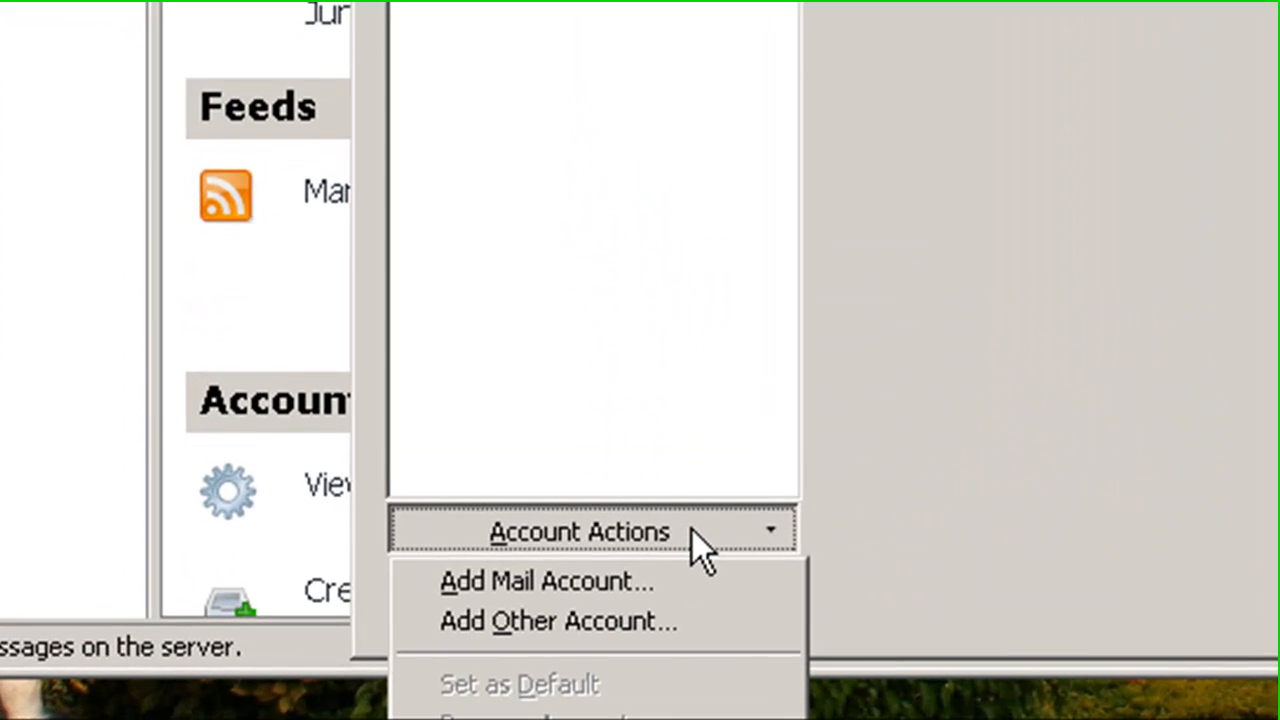
mouse_move(548, 581)
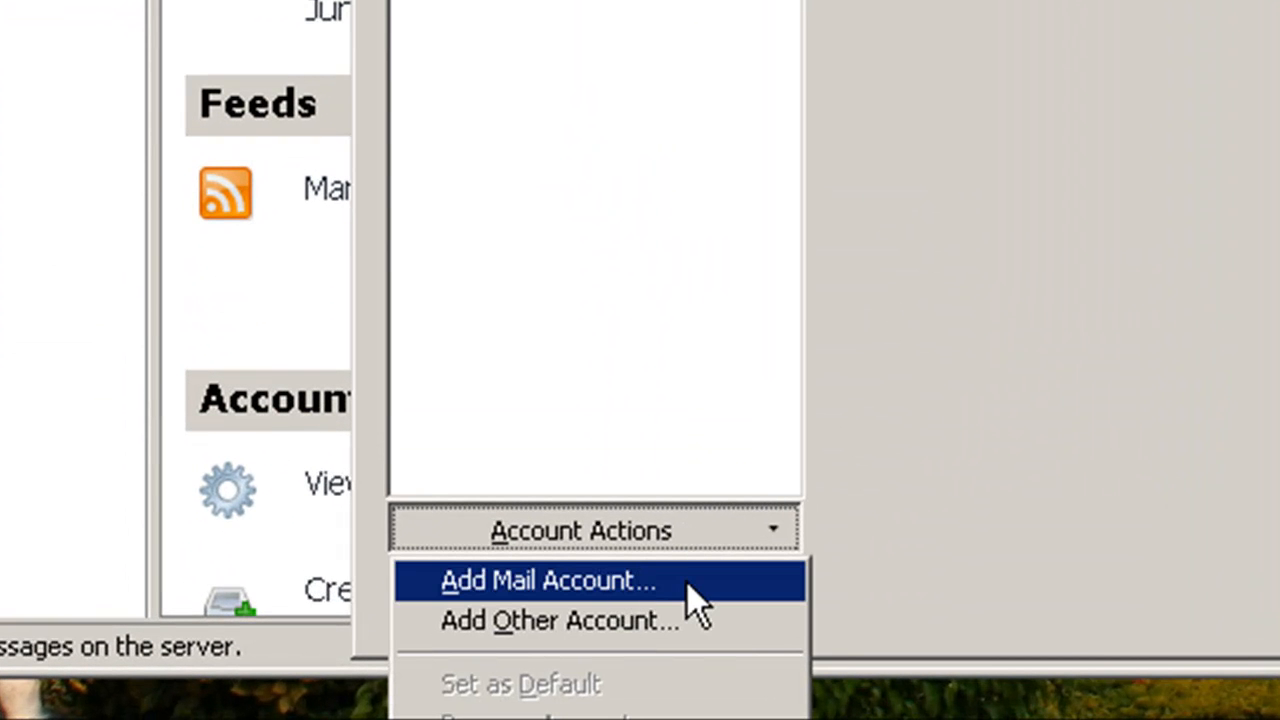
Start a new mail account with name 'Michael' and a lassosecuritycables.com address, then let Thunderbird detect the servers
click(548, 581)
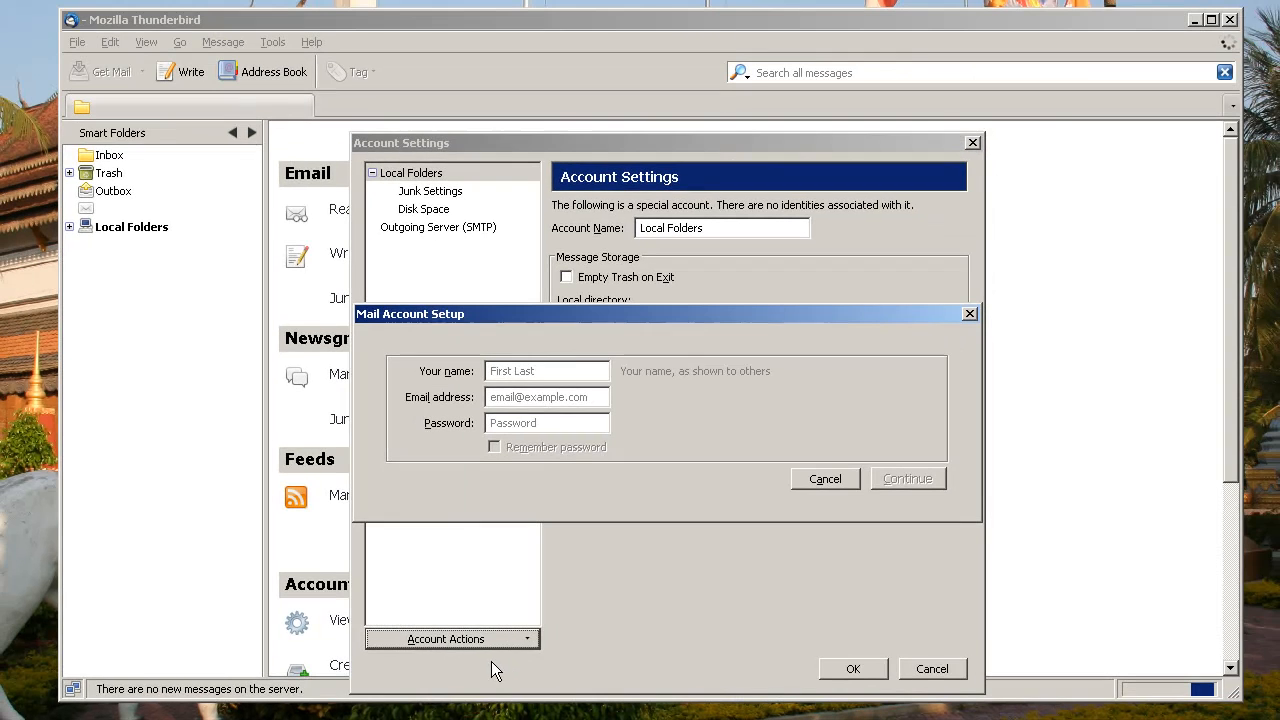
click(546, 371)
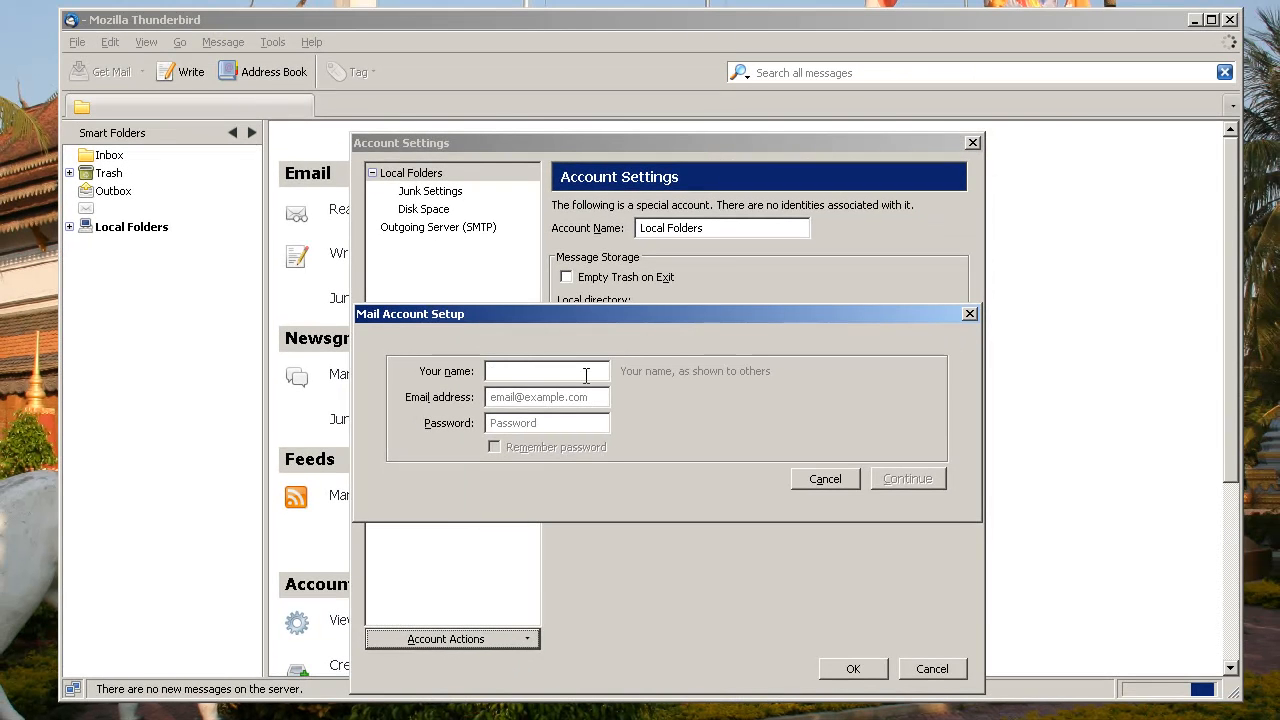
text(Michael)
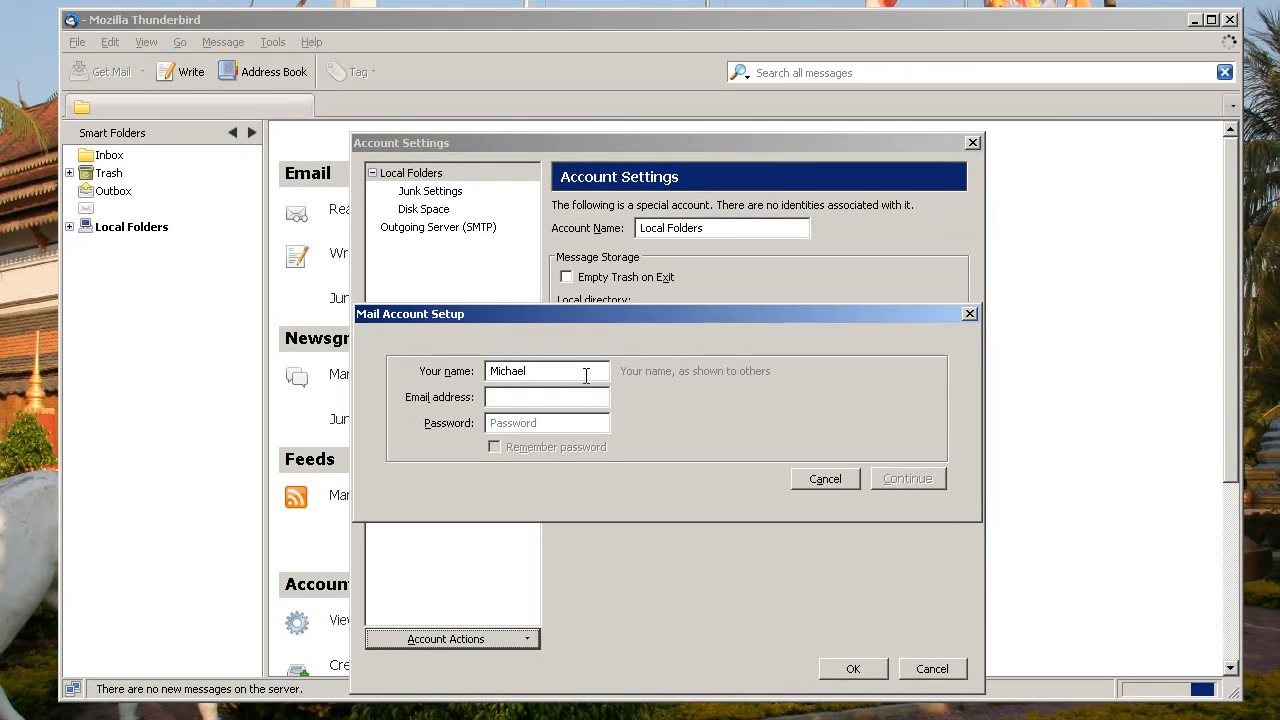
click(546, 397)
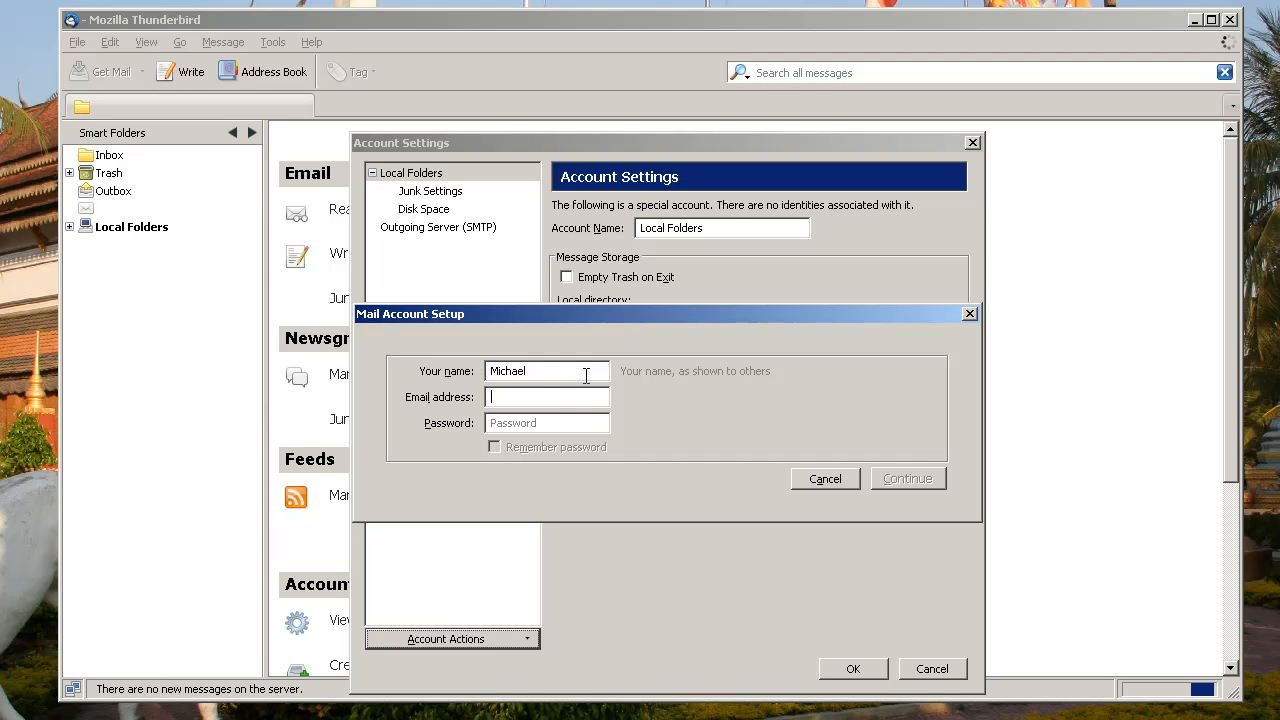
text(lassosecuritycables.com)
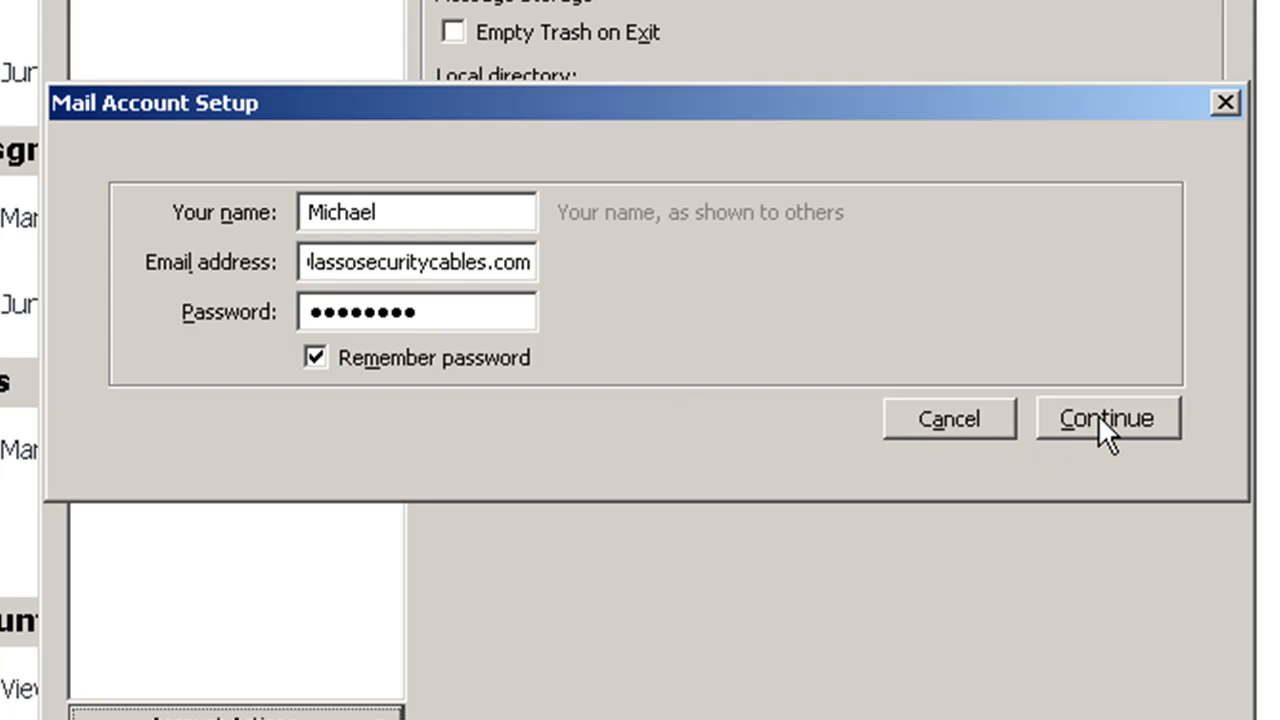
click(1106, 418)
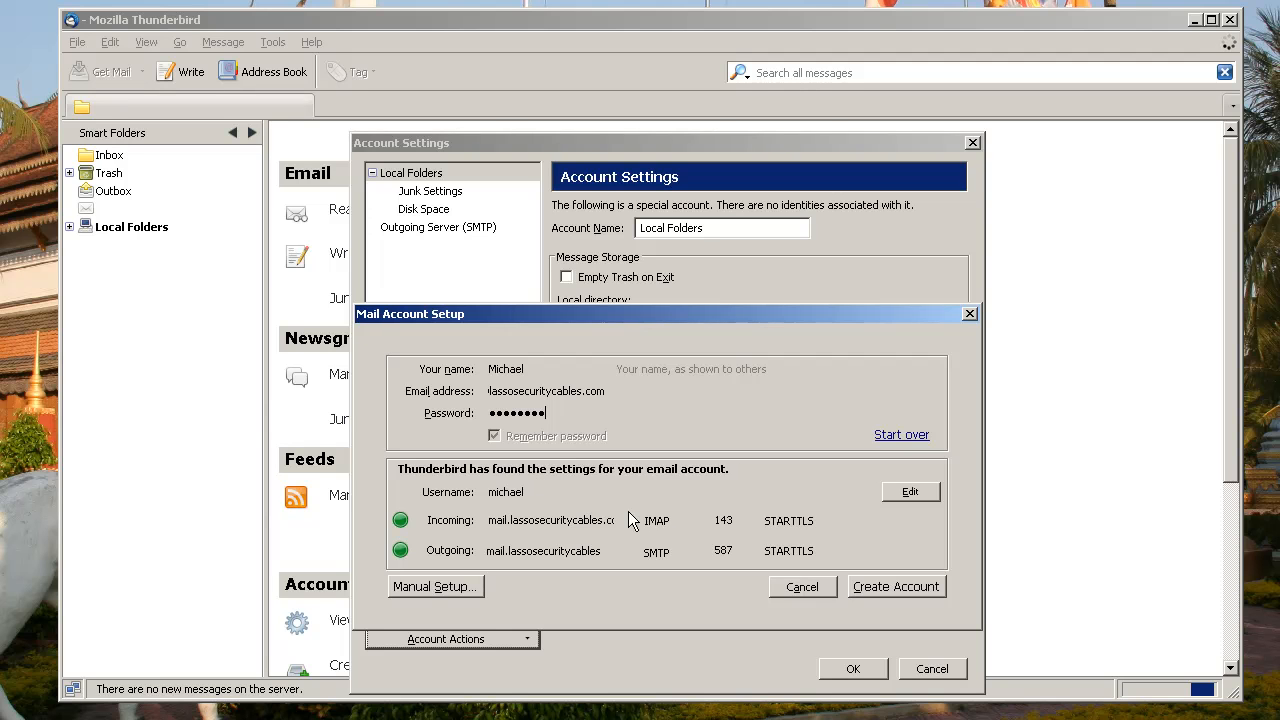
mouse_move(465, 541)
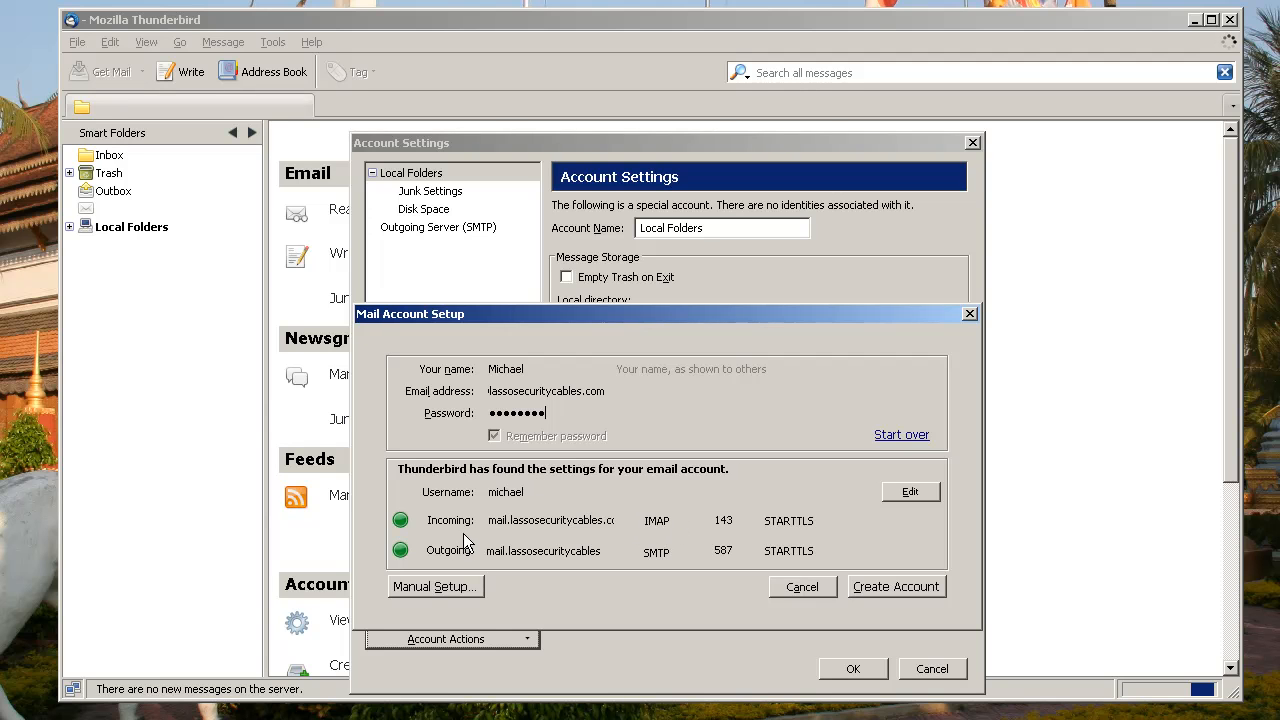
mouse_move(667, 533)
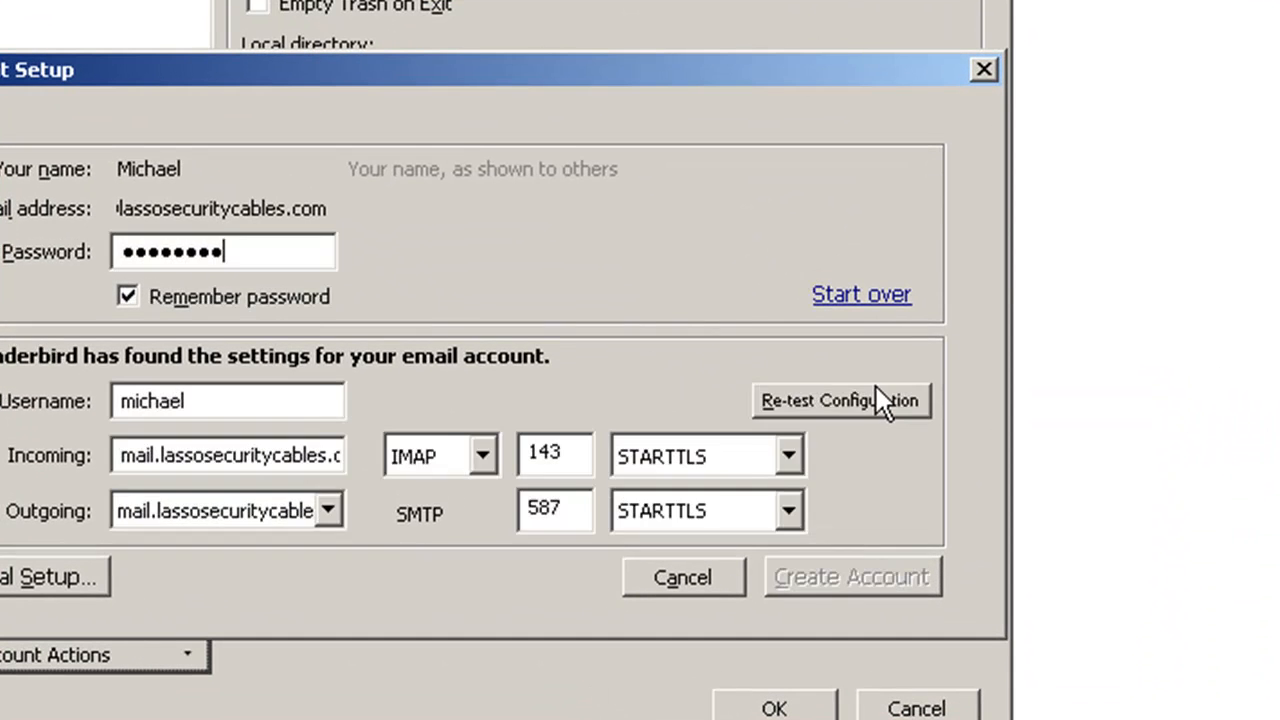
Set the incoming server to POP on port 110 and review the outgoing server choices
click(640, 410)
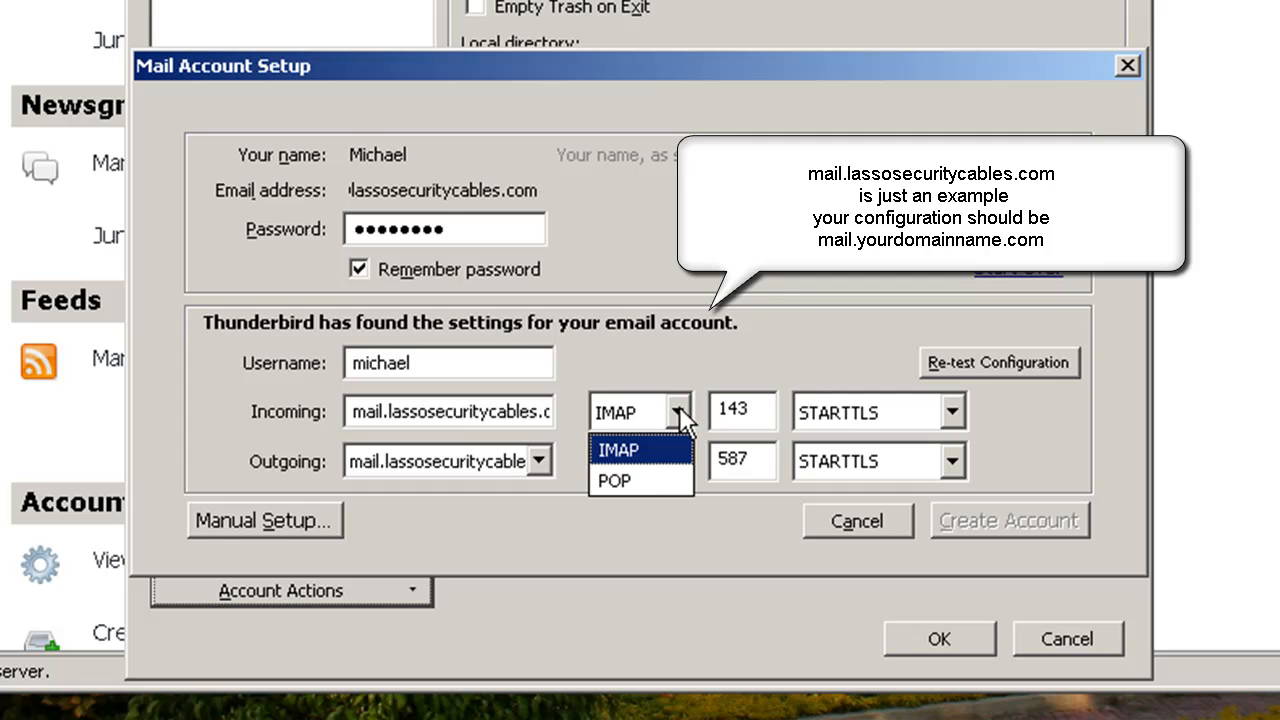
click(614, 481)
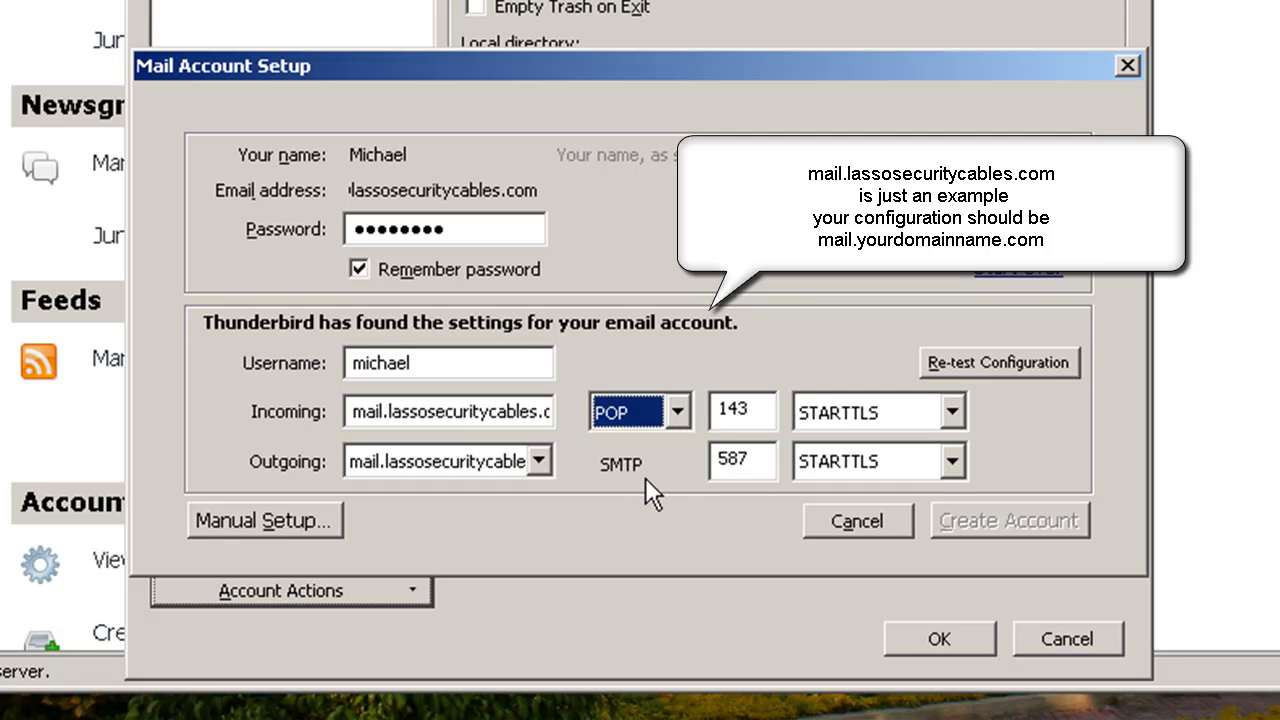
click(741, 411)
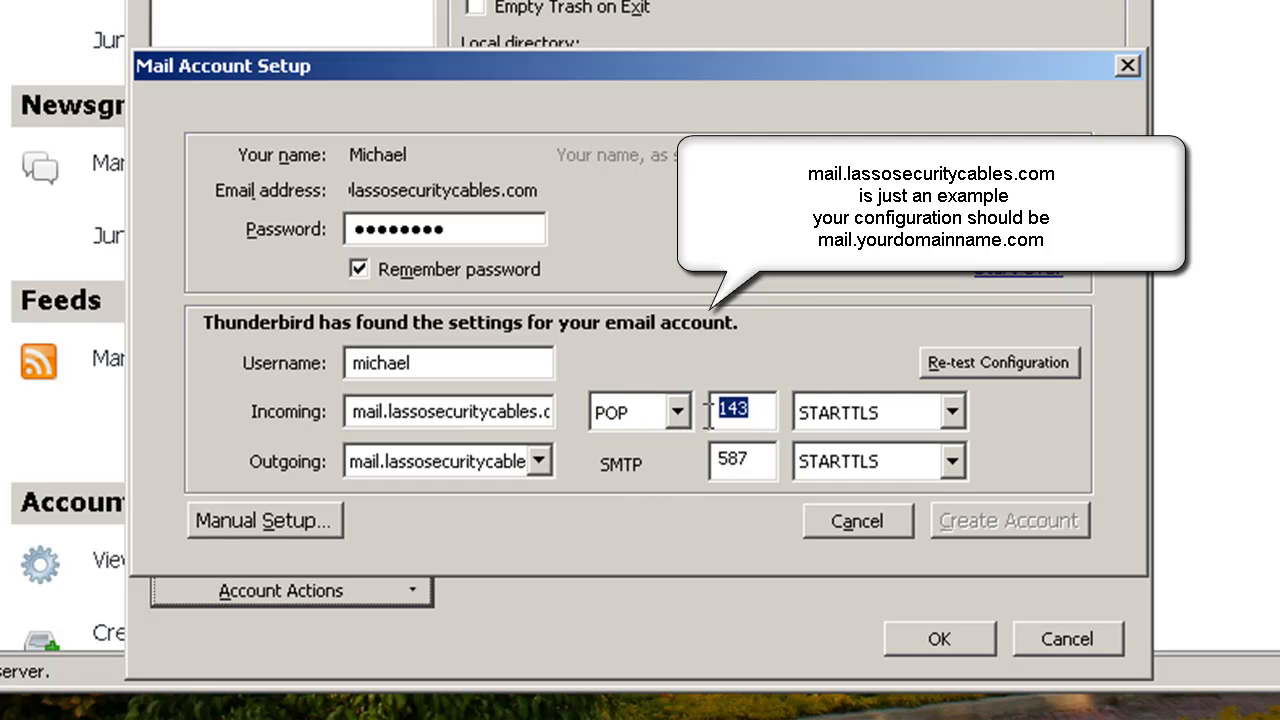
text(110)
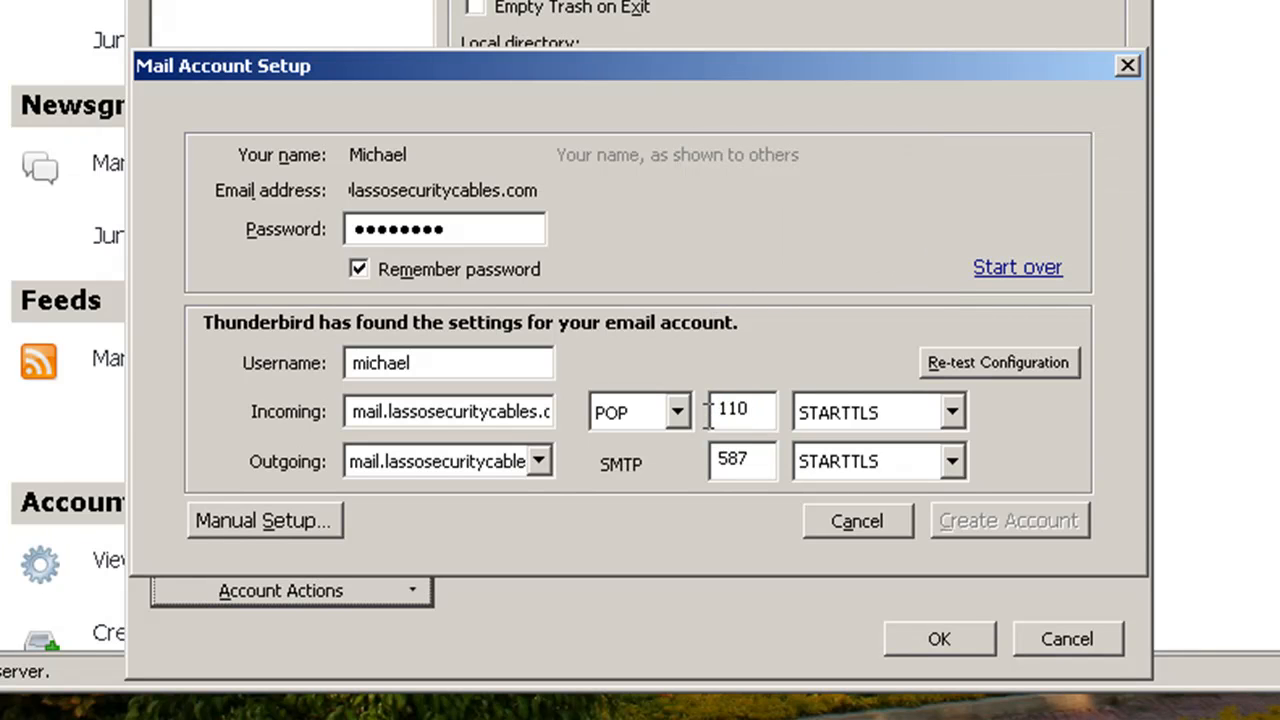
mouse_move(940, 420)
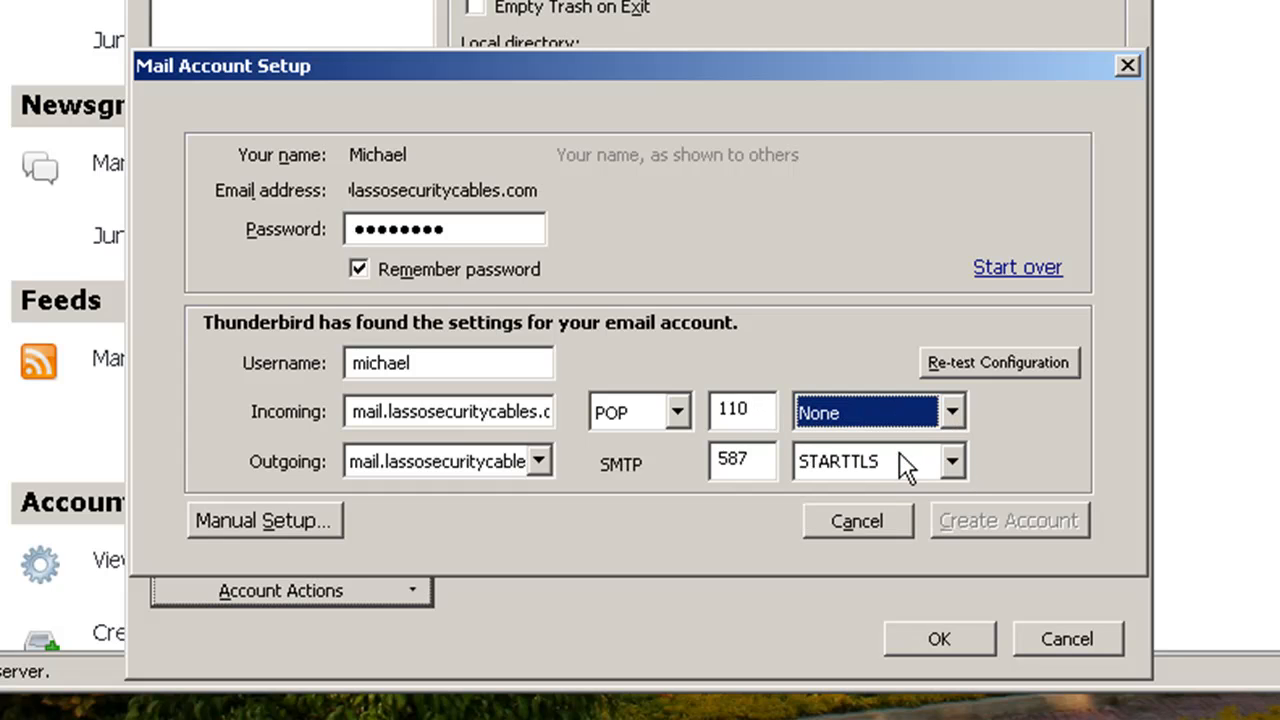
mouse_move(545, 470)
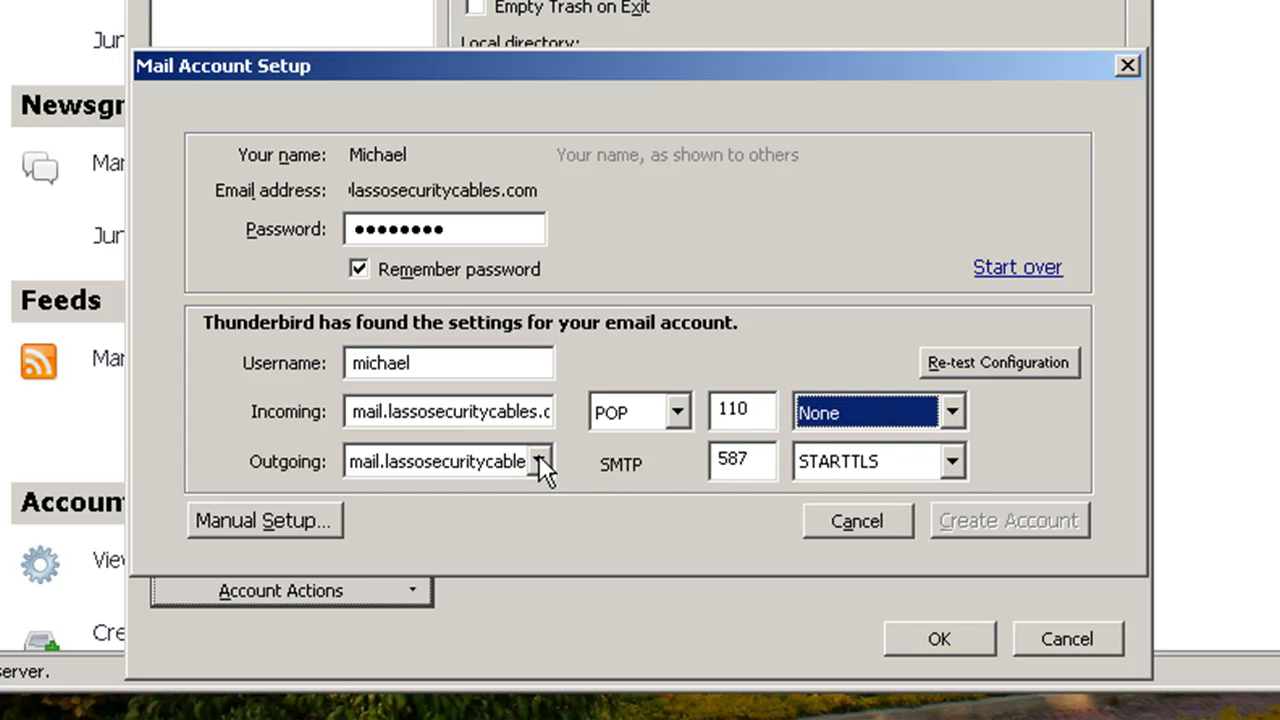
click(538, 461)
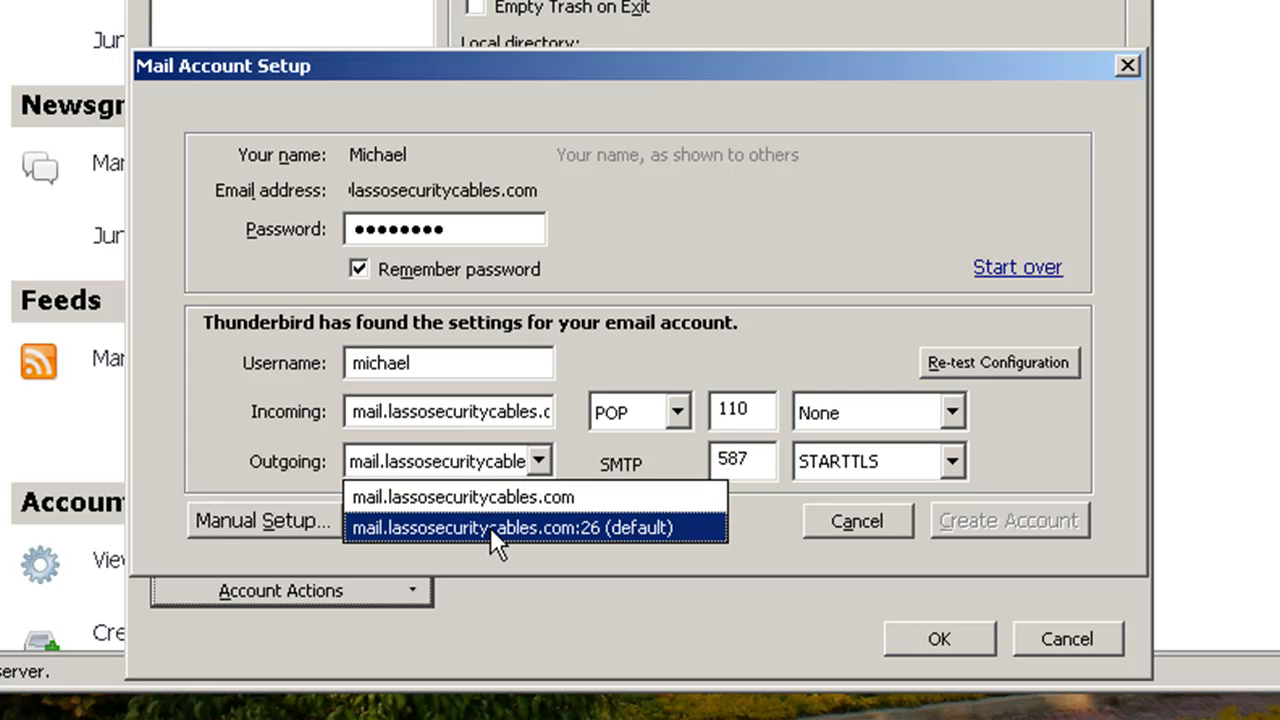
mouse_move(513, 543)
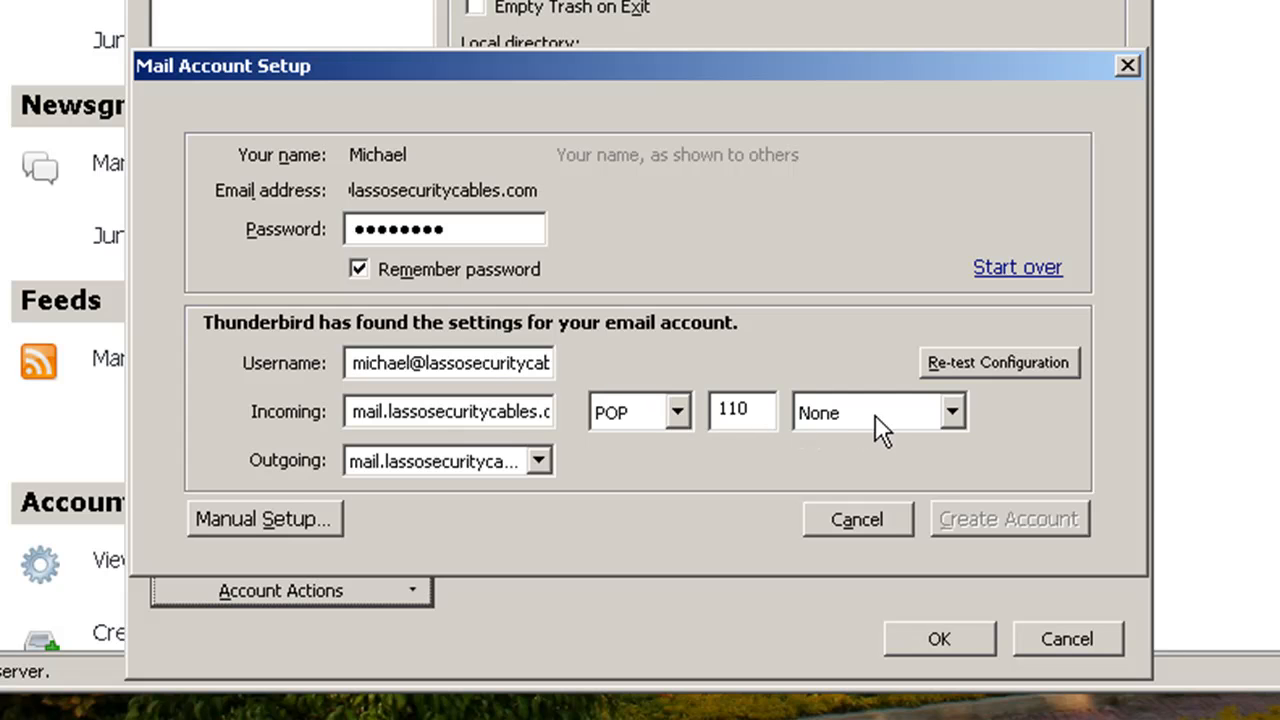
Keep the default outgoing server and re-test the configuration until Create Account is enabled
click(539, 461)
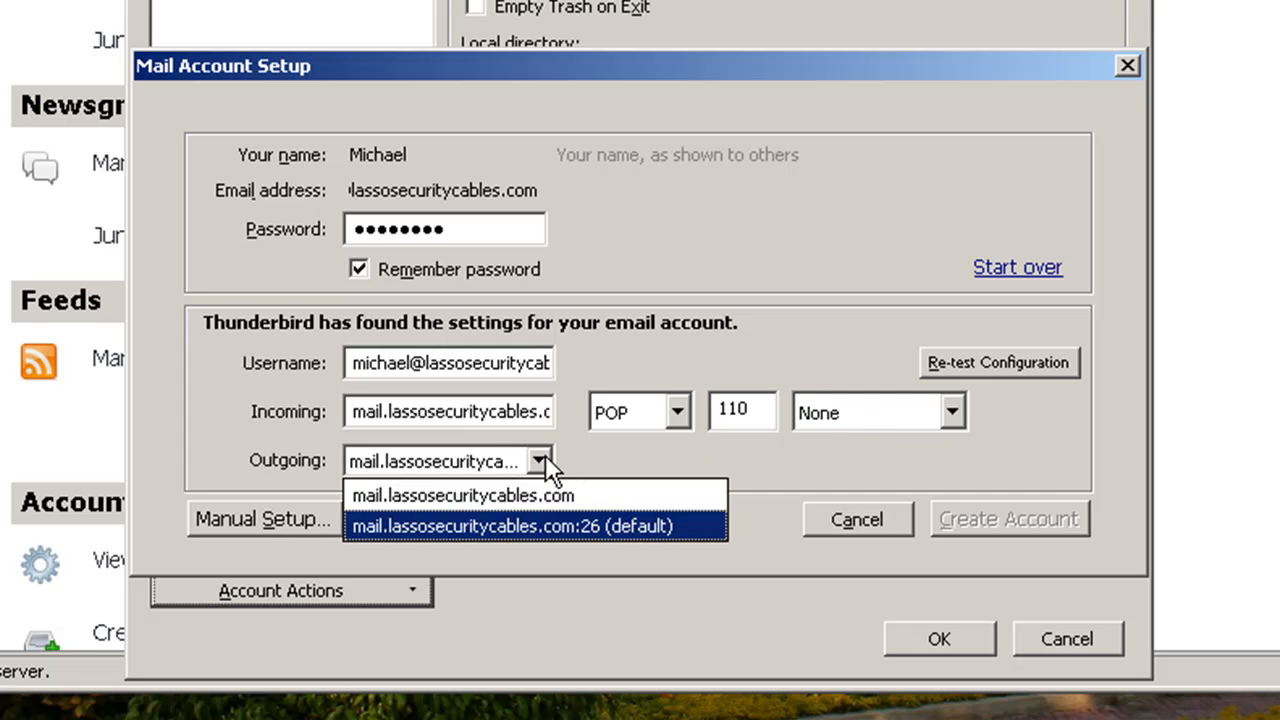
mouse_move(588, 540)
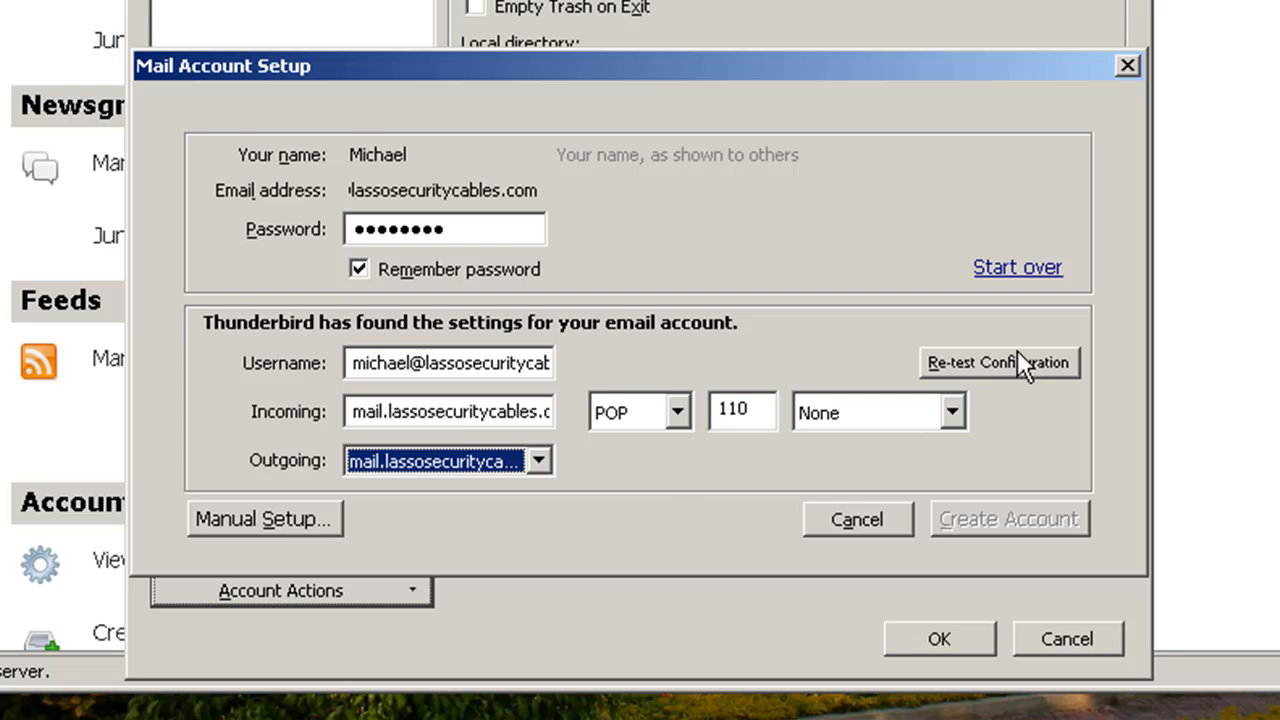
click(998, 362)
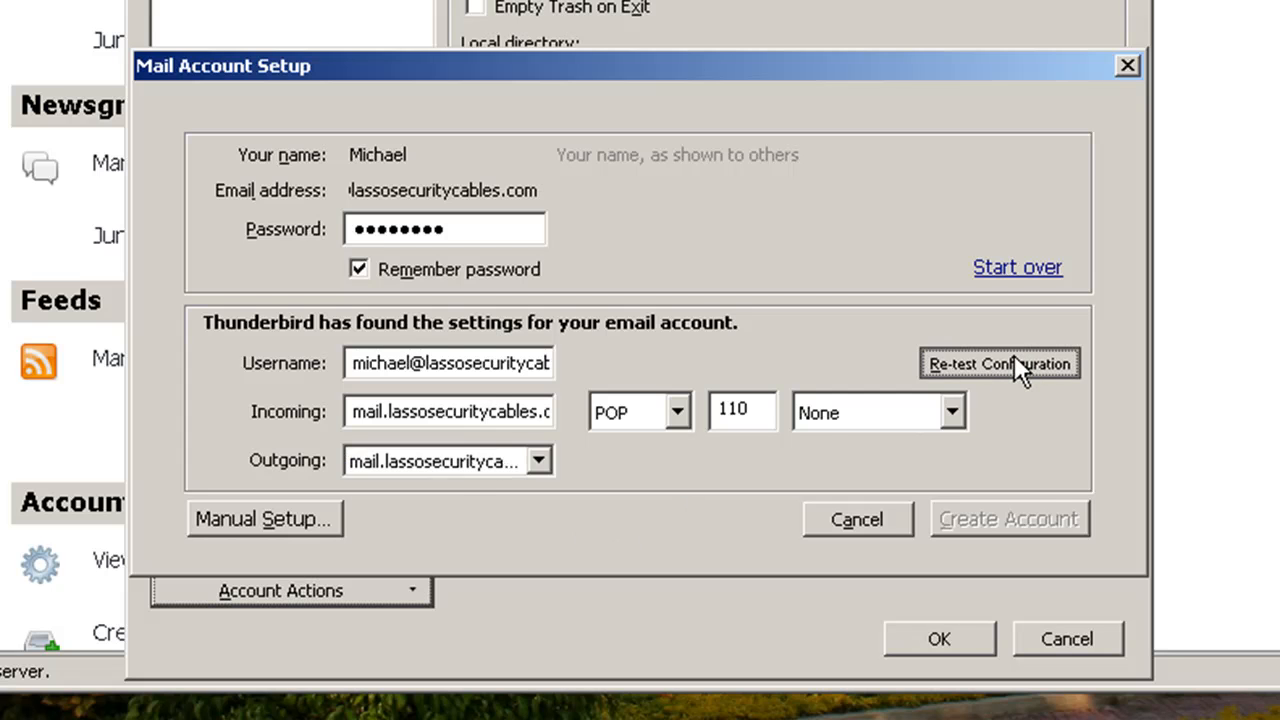
click(999, 363)
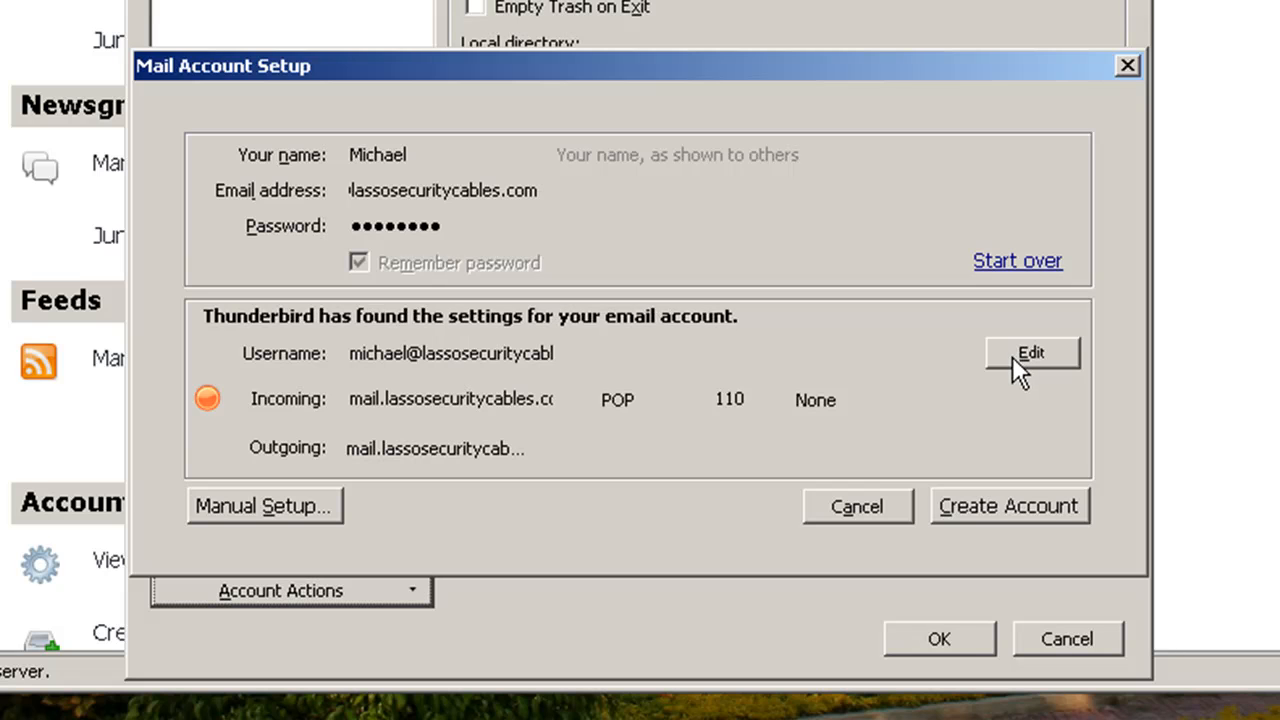
mouse_move(993, 553)
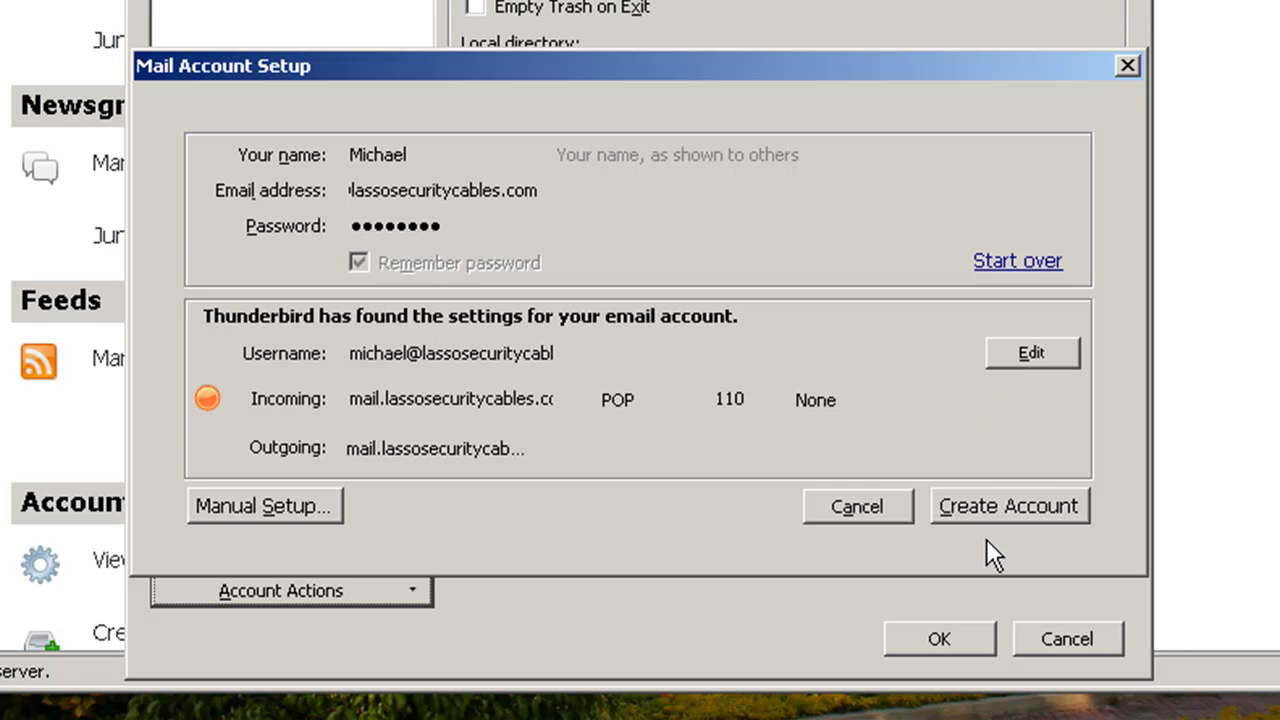
mouse_move(438, 565)
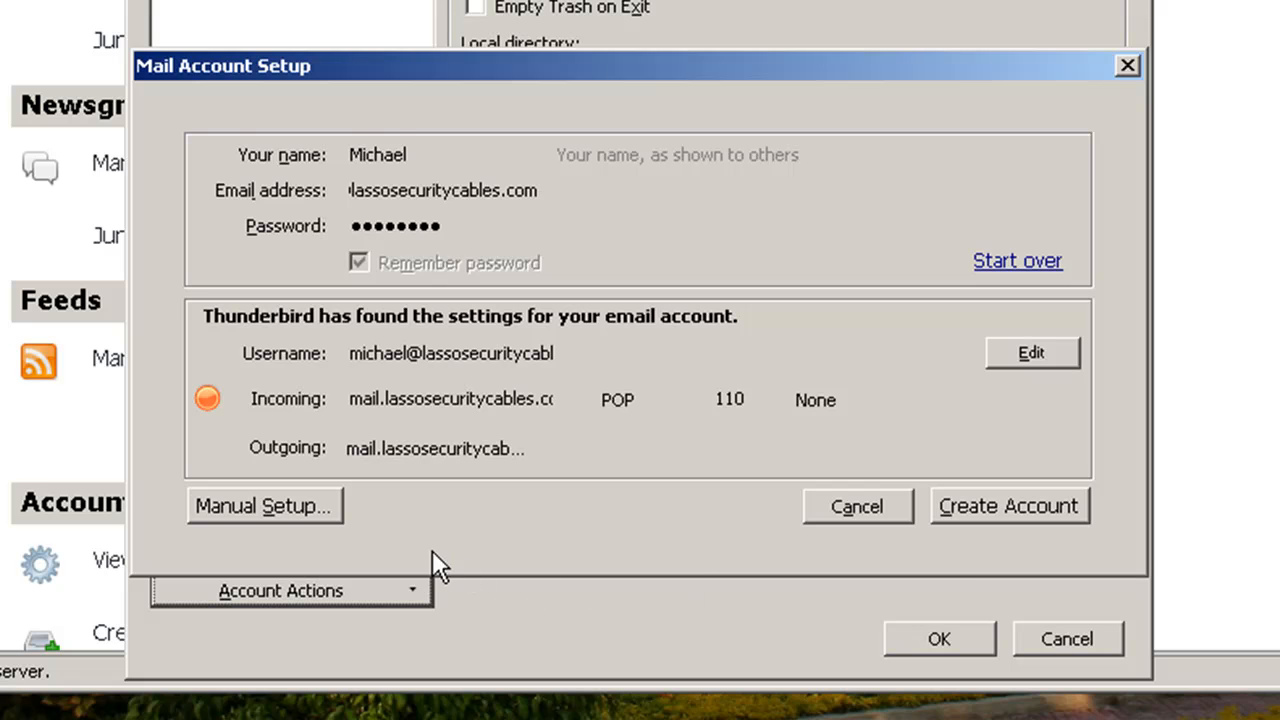
mouse_move(458, 550)
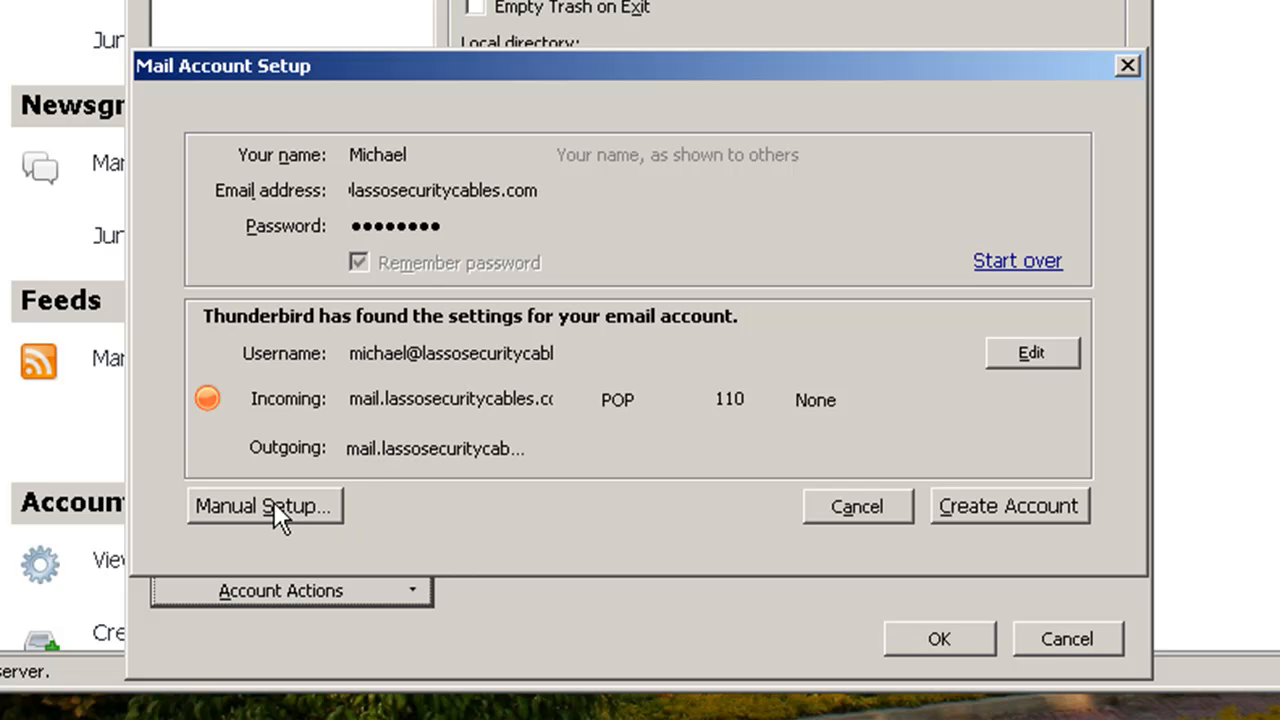
Create the account and show its Server Settings page with port 110 and no security
click(263, 505)
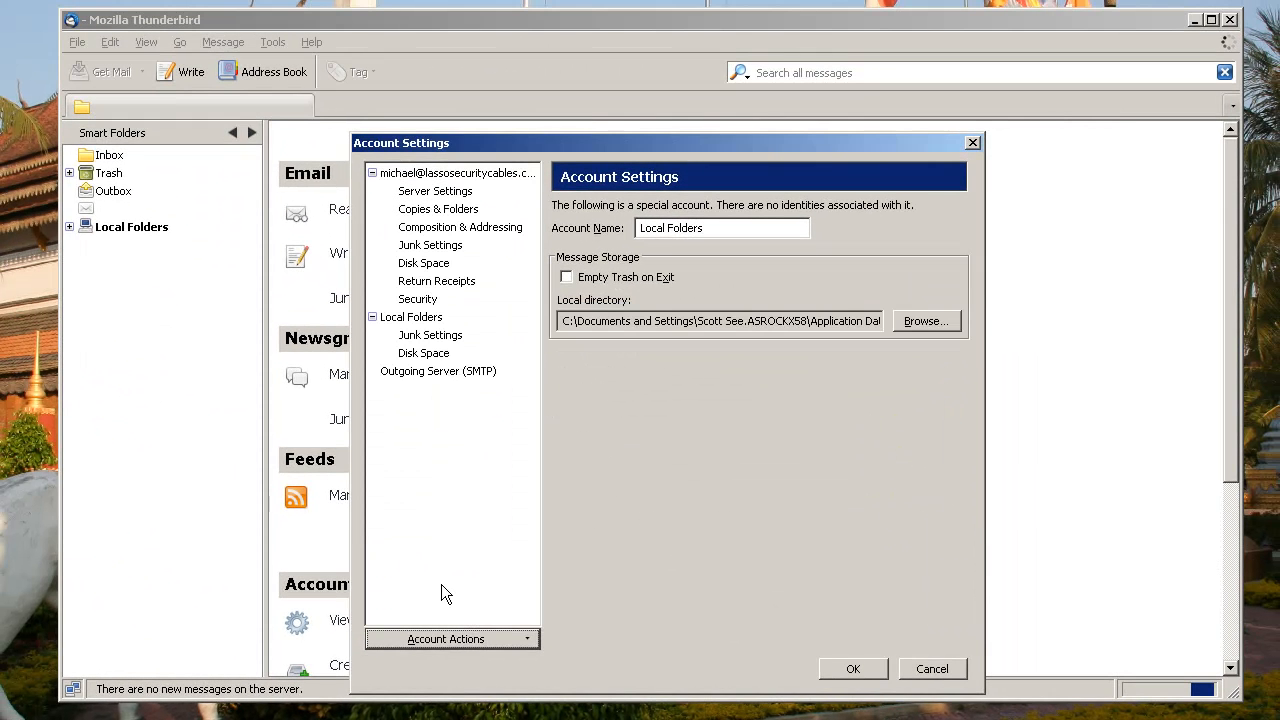
mouse_move(465, 190)
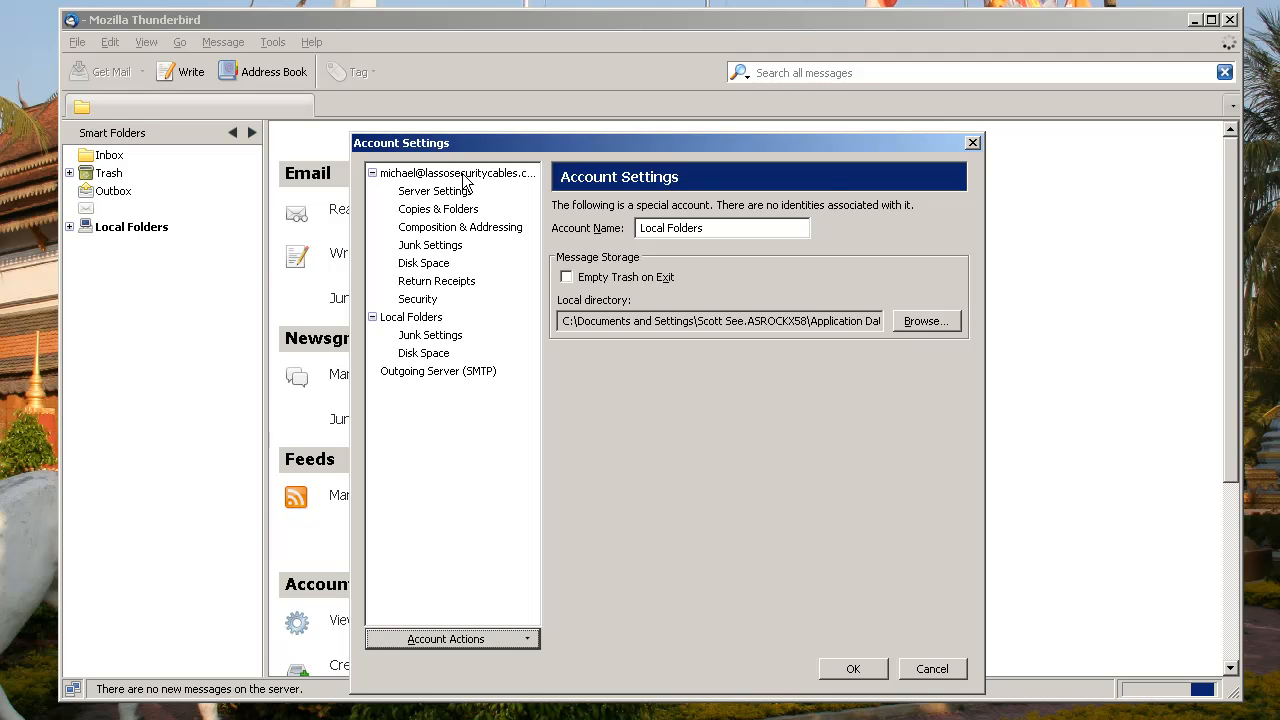
click(456, 173)
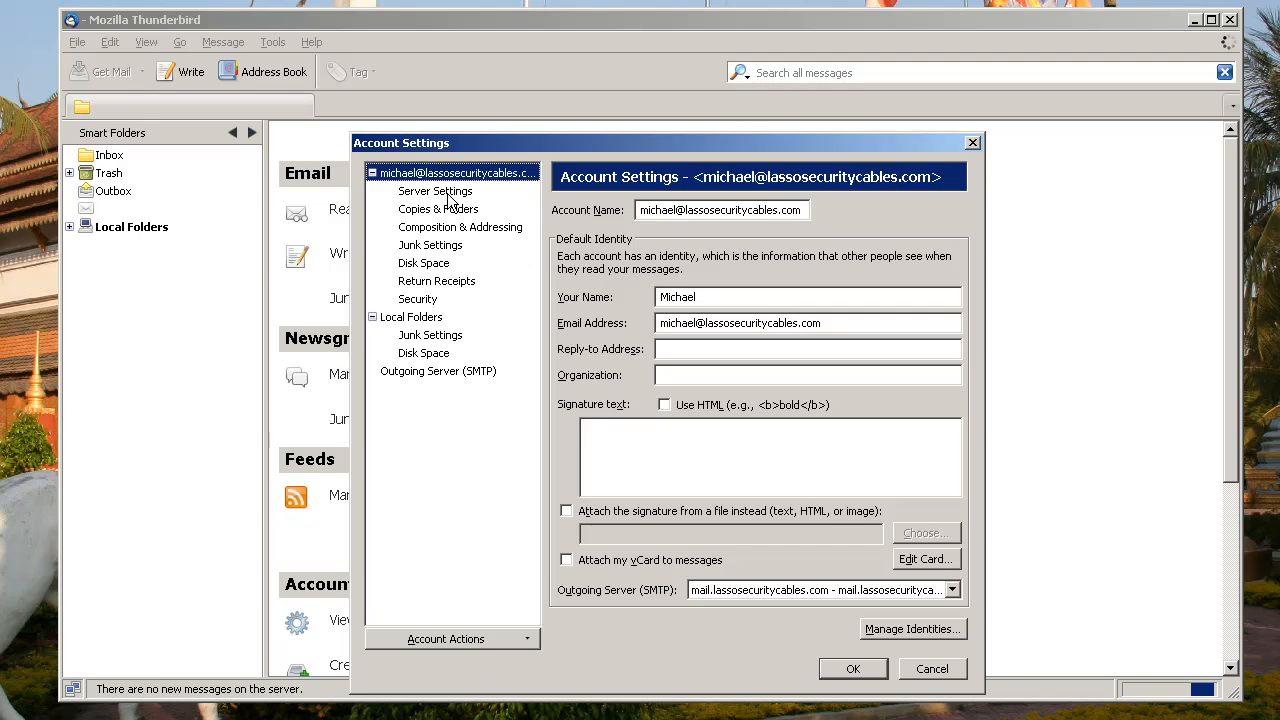
click(435, 191)
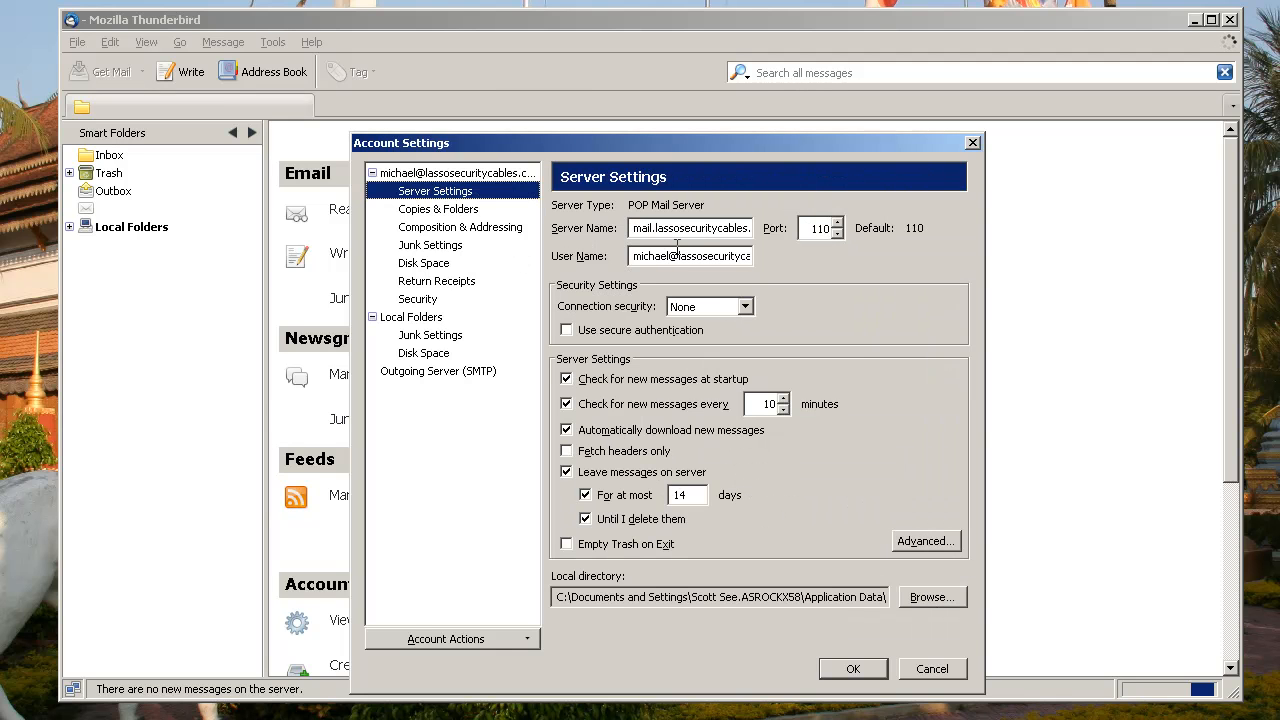
mouse_move(672, 228)
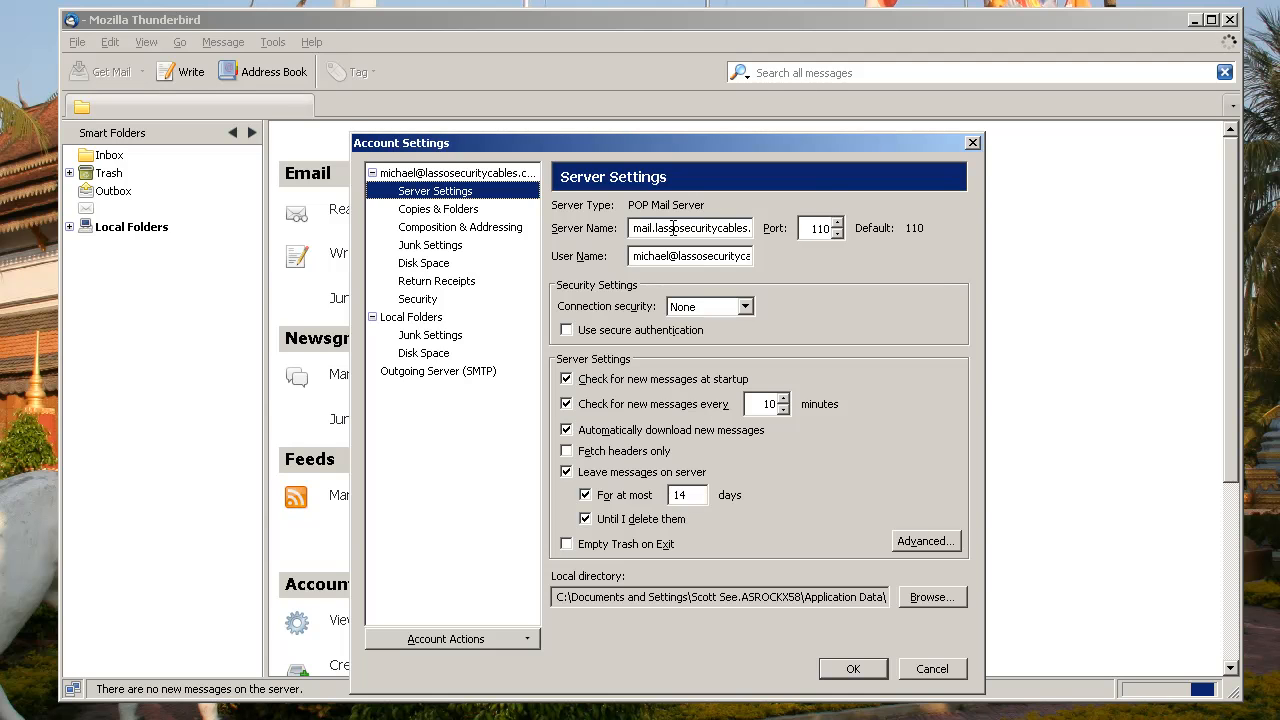
mouse_move(713, 258)
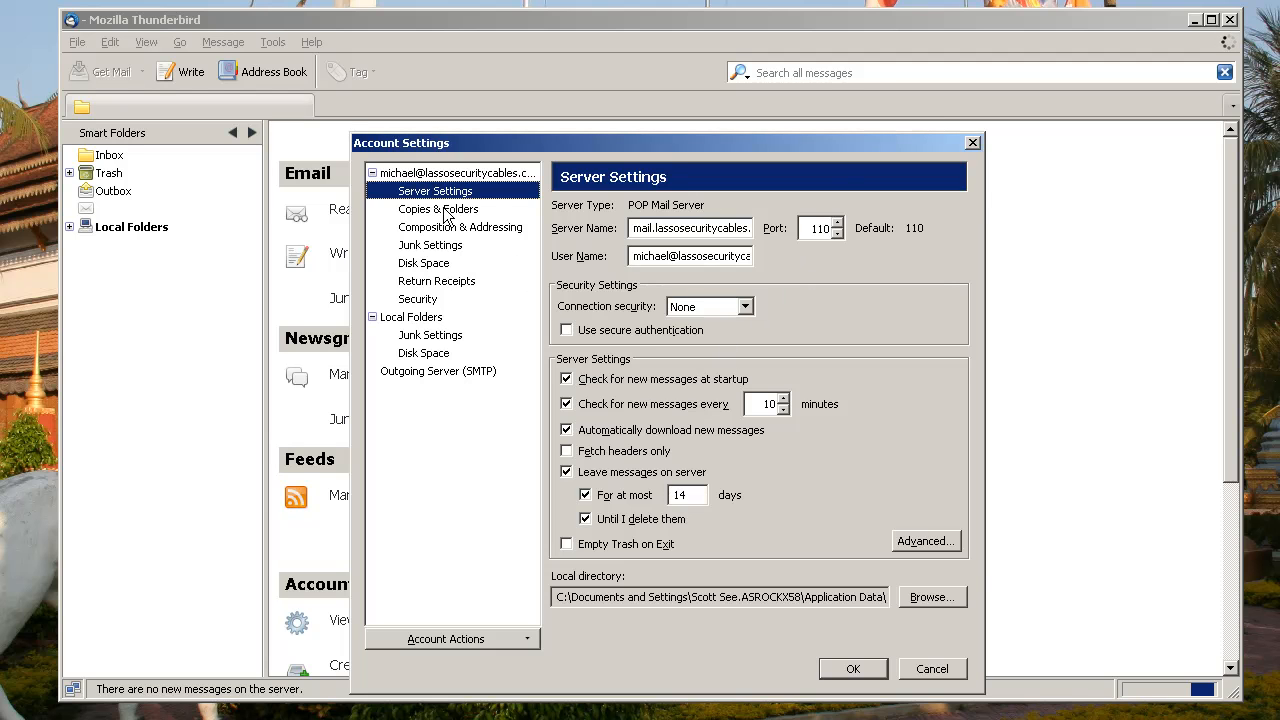
Review Disk Space, Security and the port-26 Outgoing Server (SMTP), then accept with OK
click(423, 262)
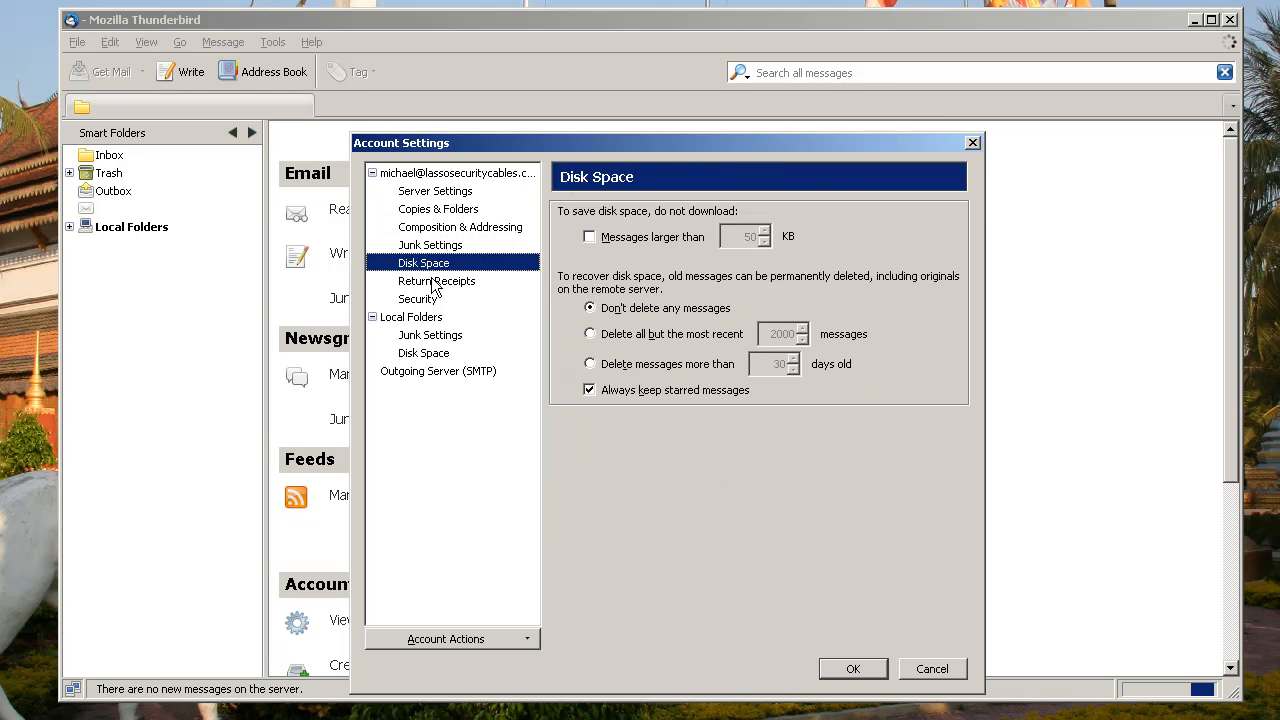
click(417, 298)
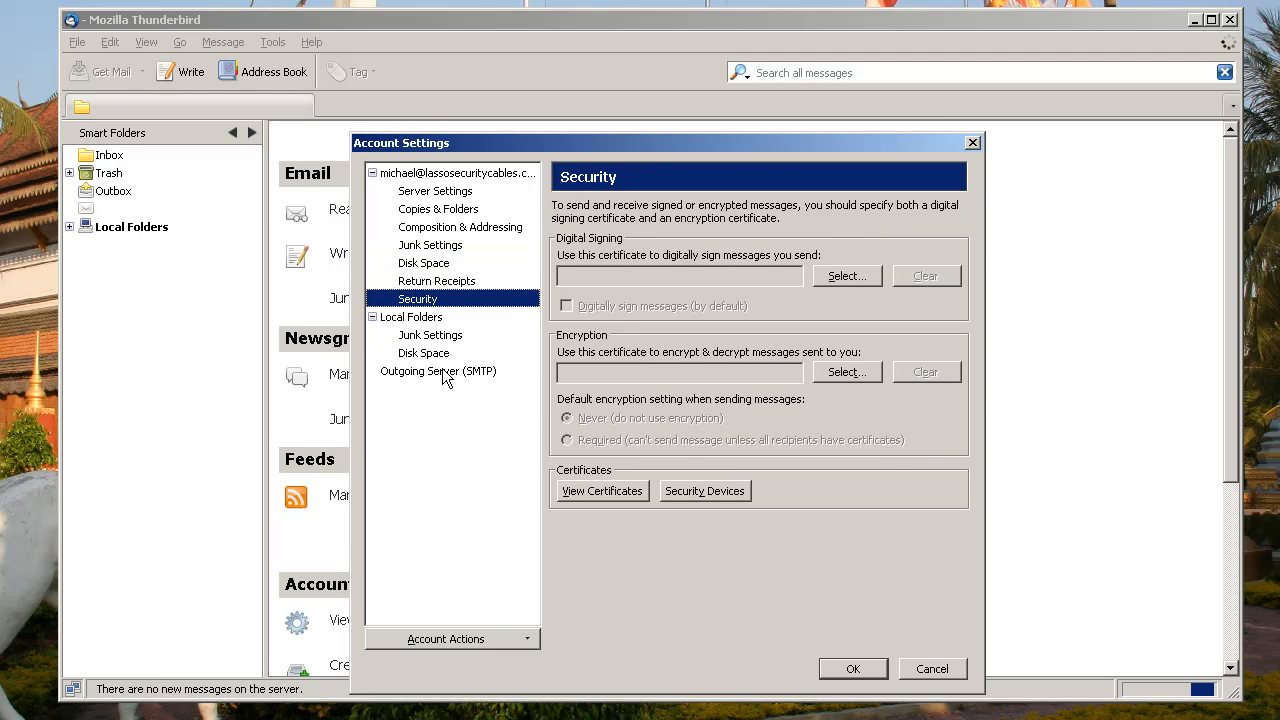
click(438, 371)
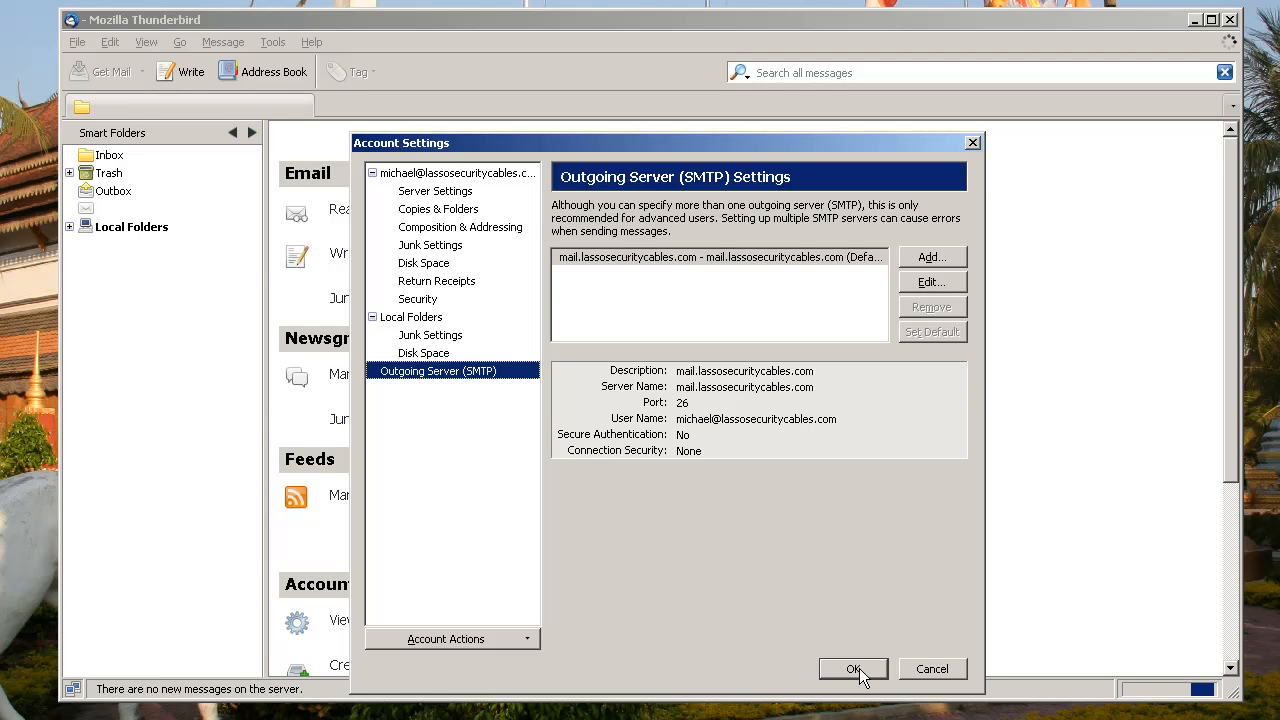
click(853, 669)
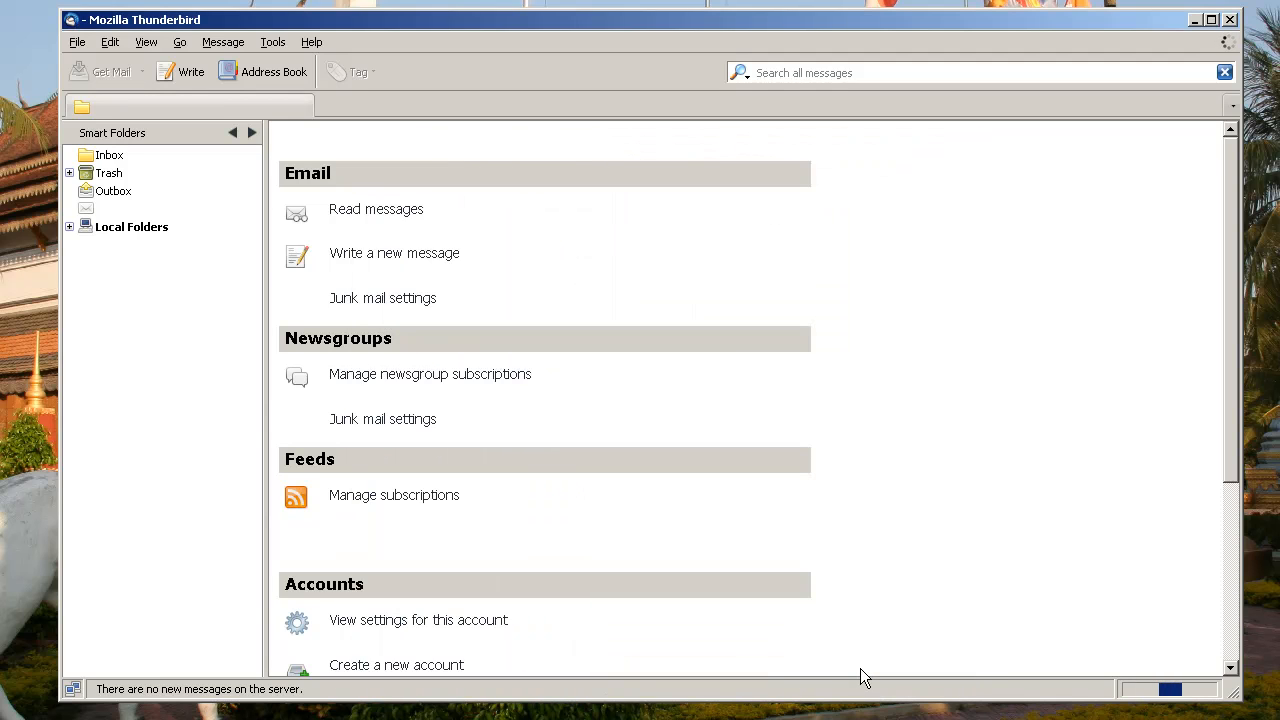